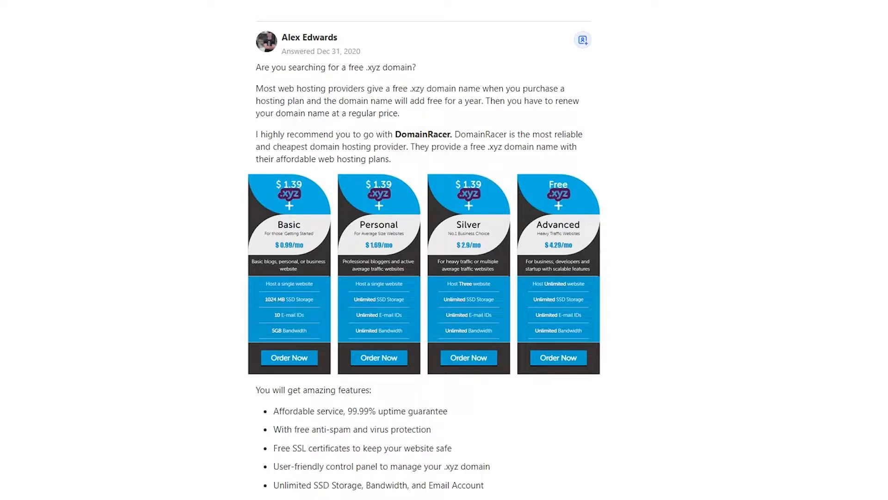
scroll(down, 3)
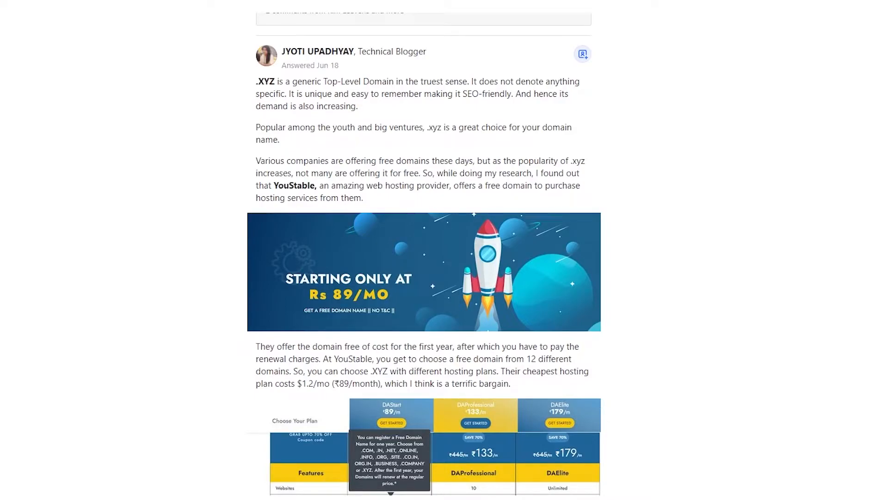
scroll(down, 3)
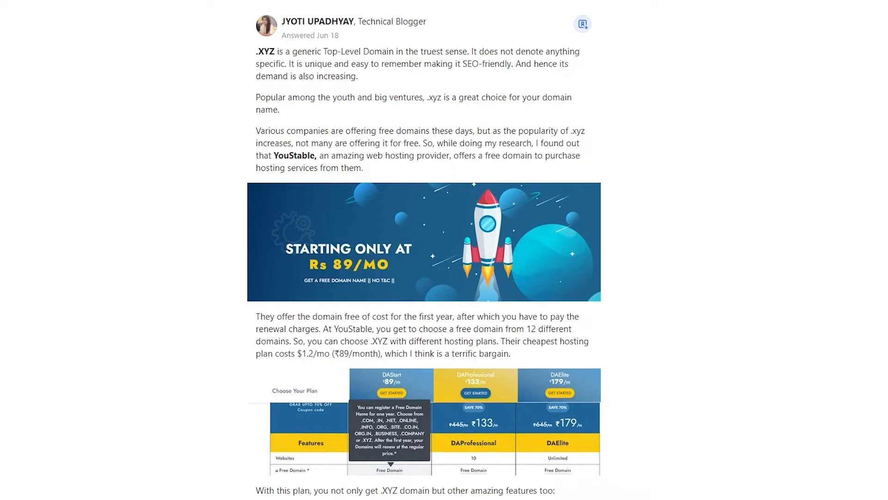
scroll(down, 3)
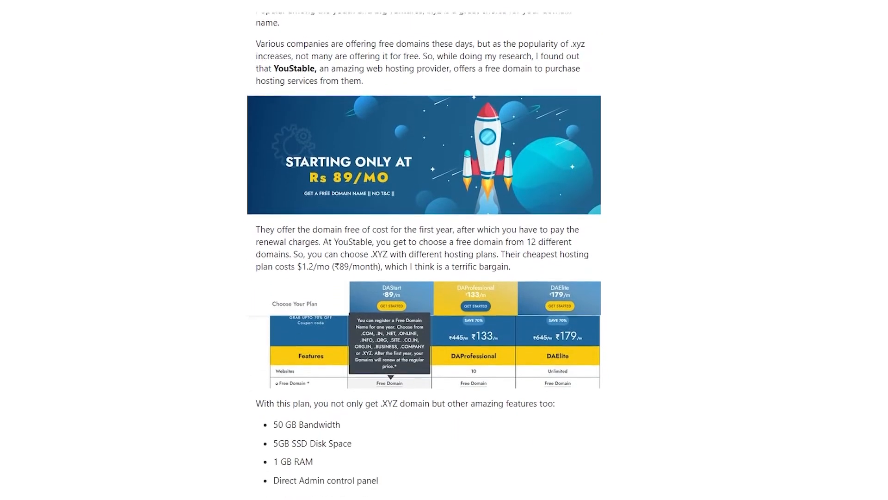
scroll(down, 3)
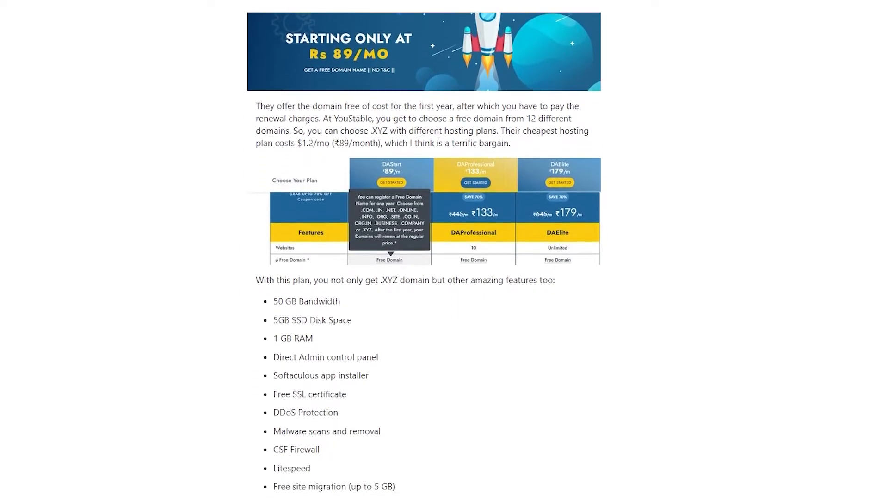
scroll(down, 3)
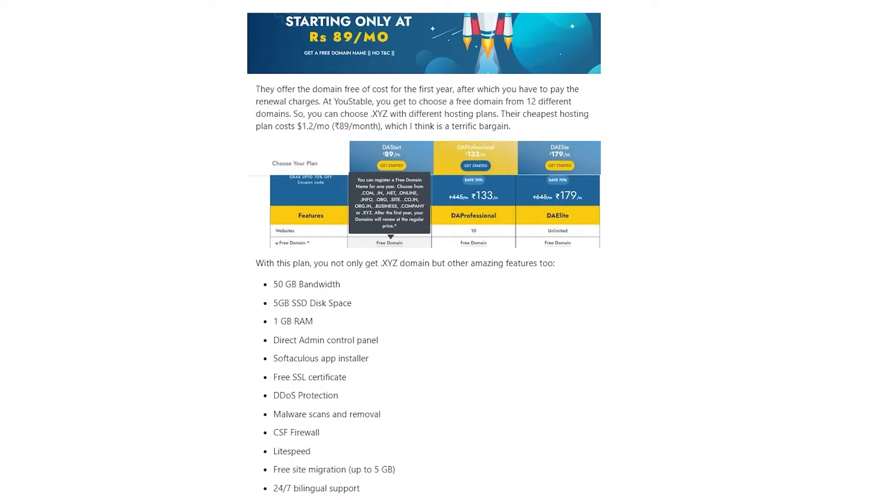
scroll(down, 3)
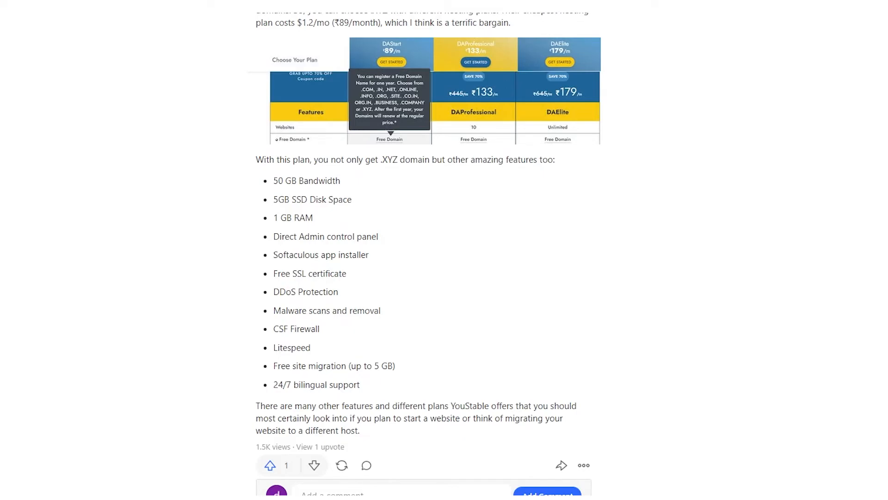
scroll(down, 3)
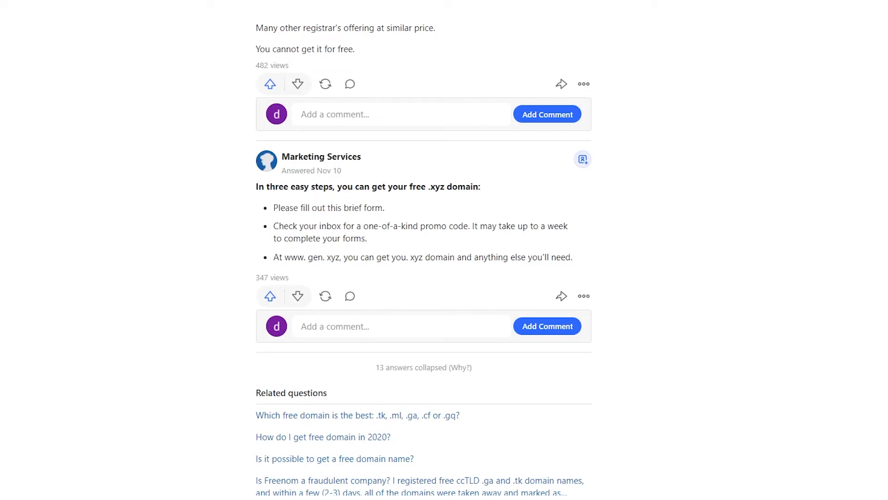
scroll(down, 3)
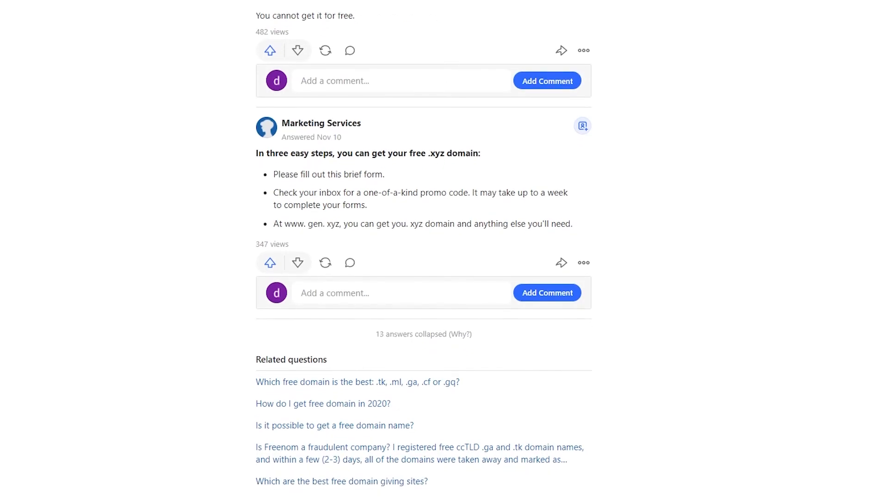